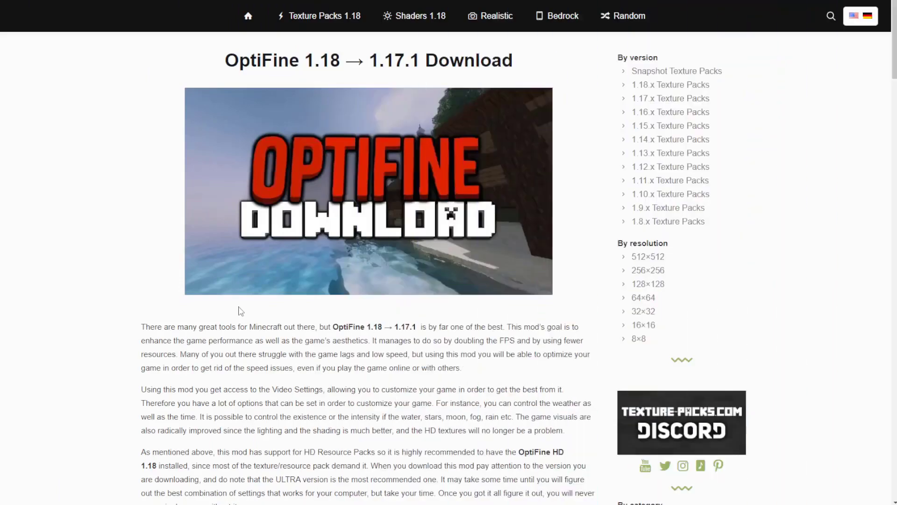
Step: Run the preview_OptiFine jar and install OptiFine HD Ultra H3 pre3 into the Minecraft folder
{"action": "scroll", "scroll_direction": "down", "scroll_amount": 3}
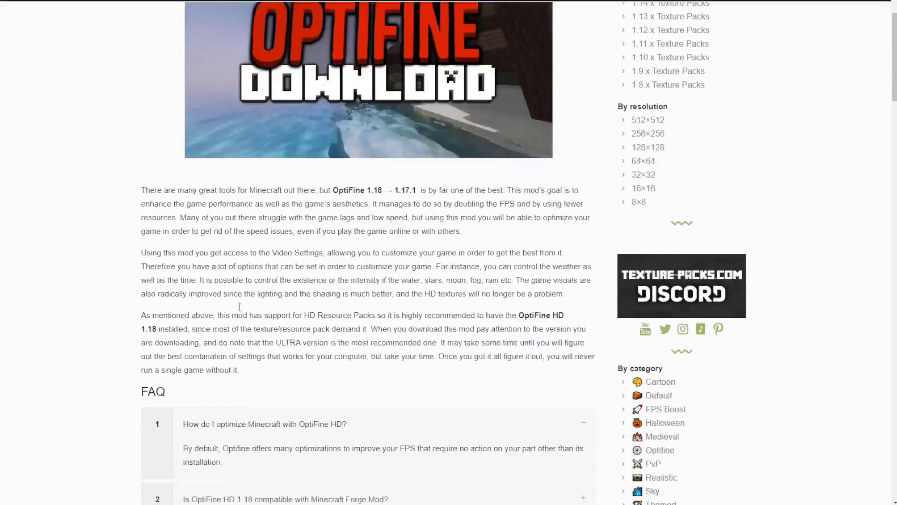
{"action": "scroll", "scroll_direction": "down", "scroll_amount": 3}
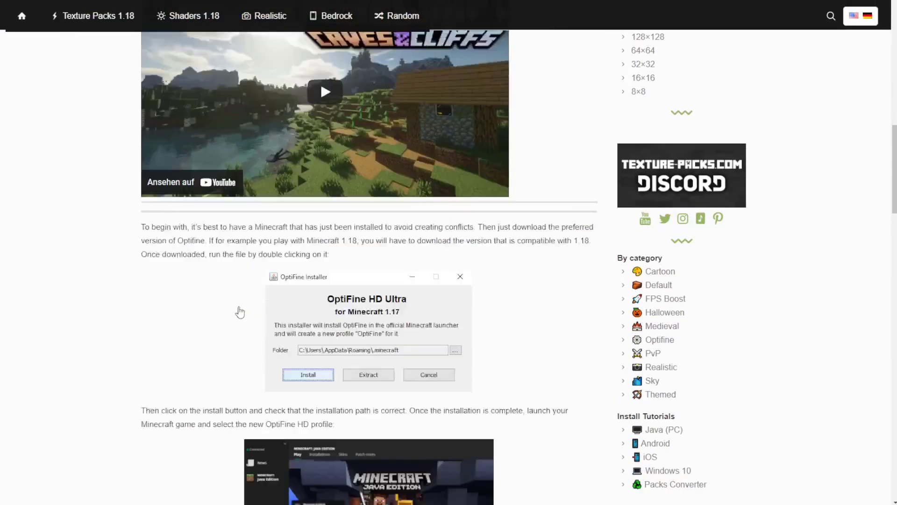
{"action": "scroll", "scroll_direction": "down", "scroll_amount": 3}
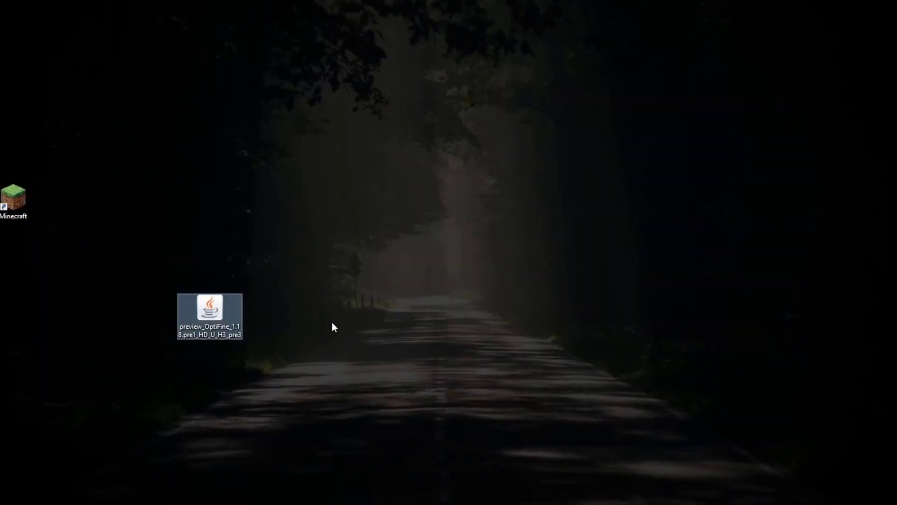
{"action": "mouse_move", "coordinate": [203, 322]}
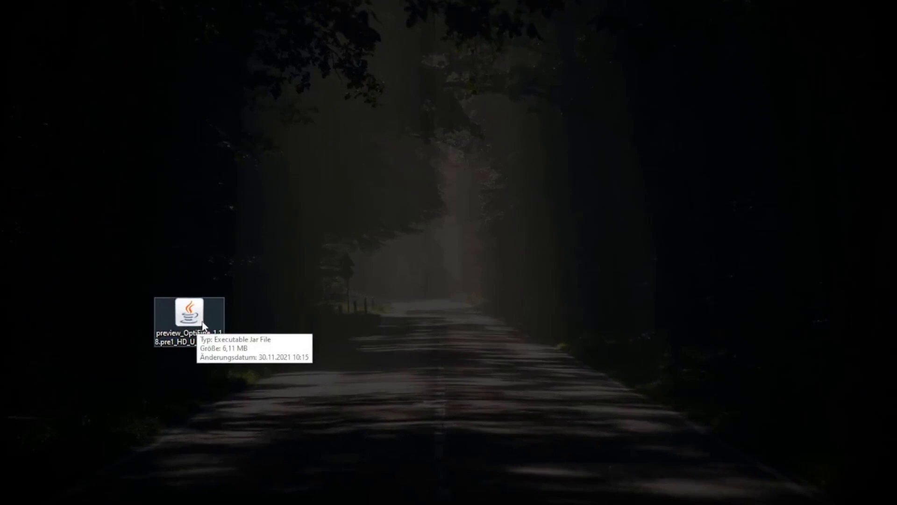
{"action": "mouse_move", "coordinate": [238, 323]}
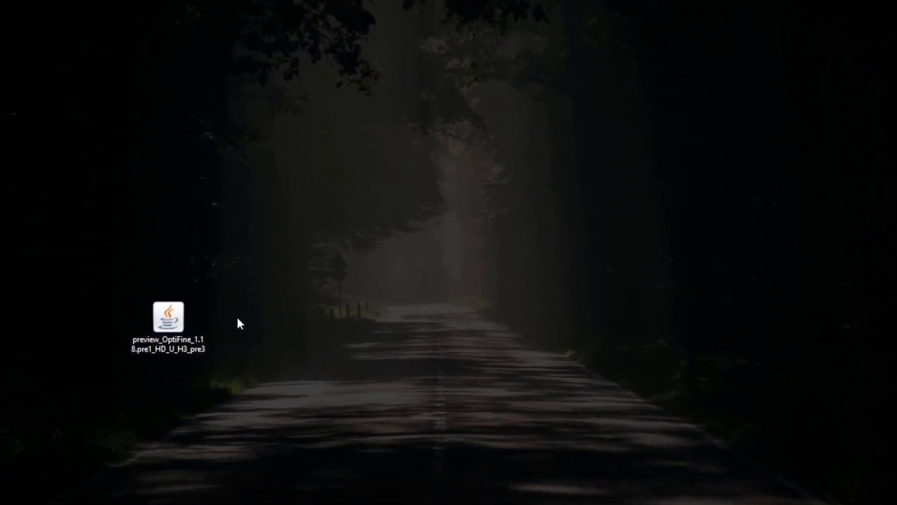
{"action": "double_click", "coordinate": [170, 318]}
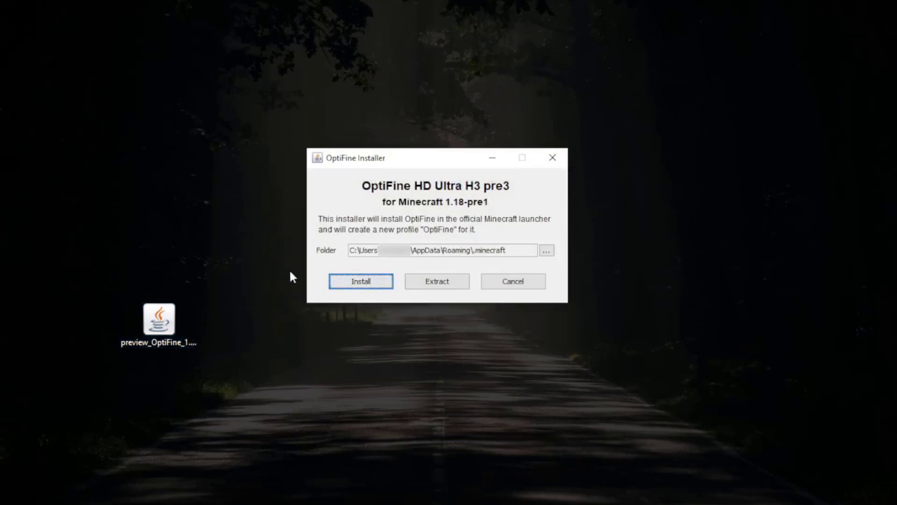
{"action": "left_click", "coordinate": [361, 281]}
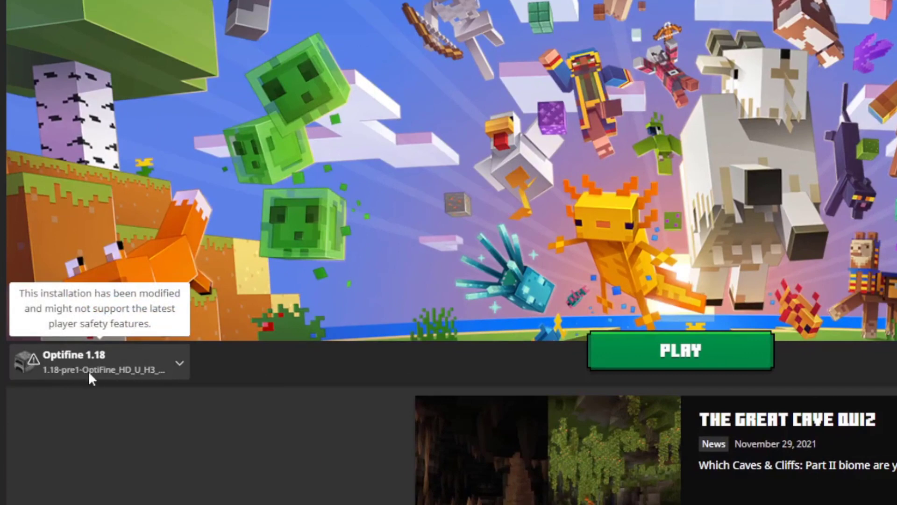
Step: Play with the Optifine 1.18 profile and check Video Settings show OptiFine options
{"action": "left_click", "coordinate": [680, 351]}
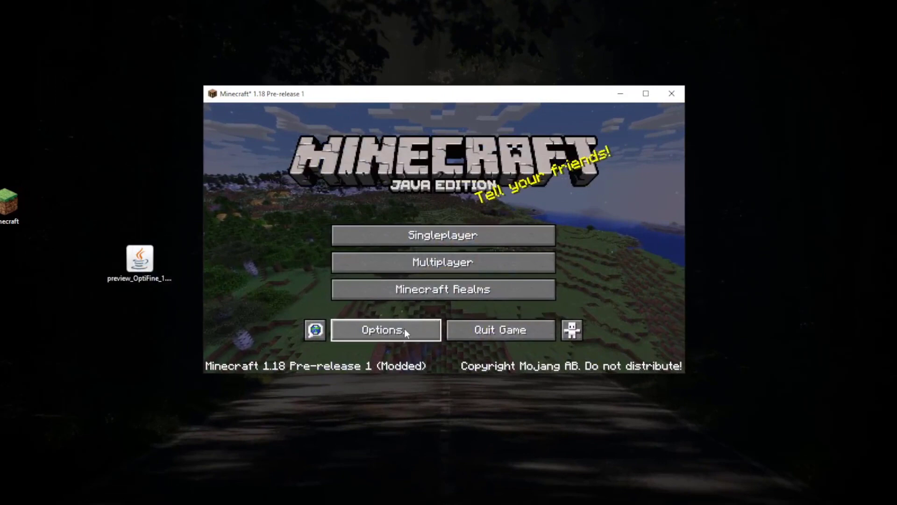
{"action": "left_click", "coordinate": [385, 329]}
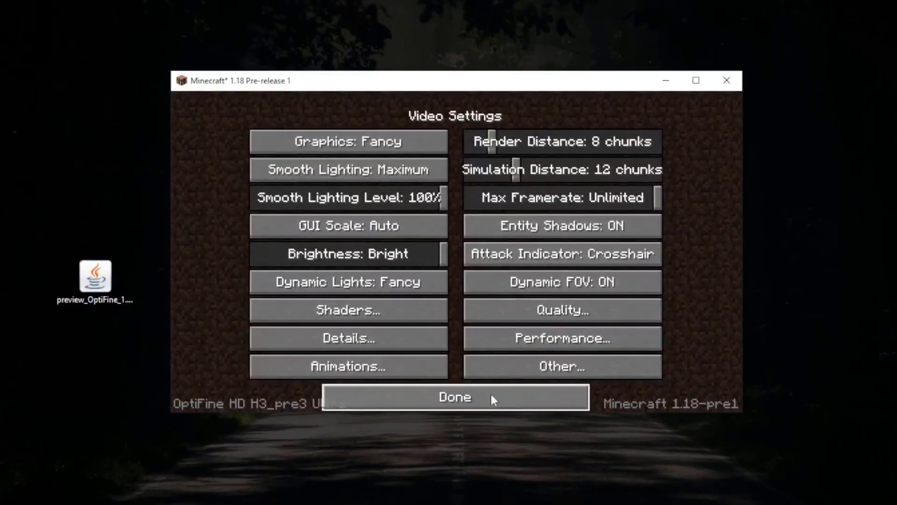
{"action": "left_click", "coordinate": [456, 396]}
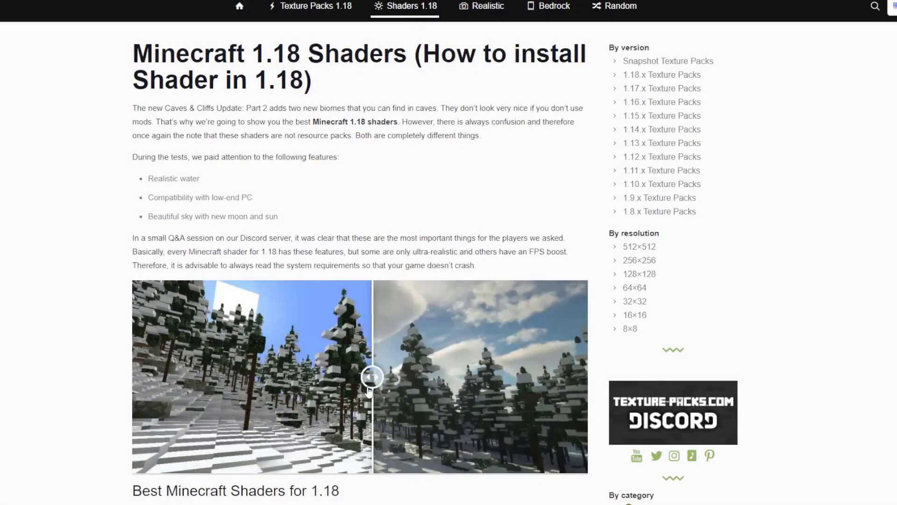
Step: Browse the Shaders 1.18 list to BSL Shader and reach its download section
{"action": "scroll", "scroll_direction": "down", "scroll_amount": 3}
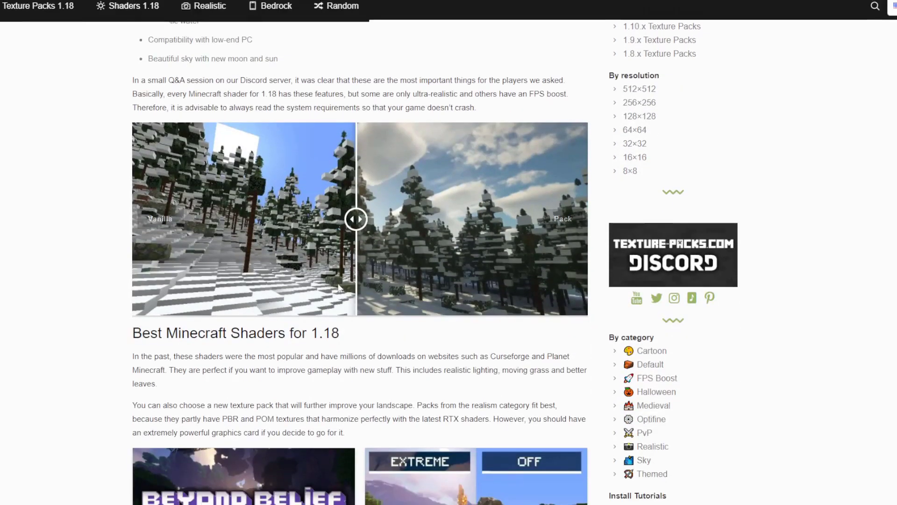
{"action": "scroll", "scroll_direction": "down", "scroll_amount": 3}
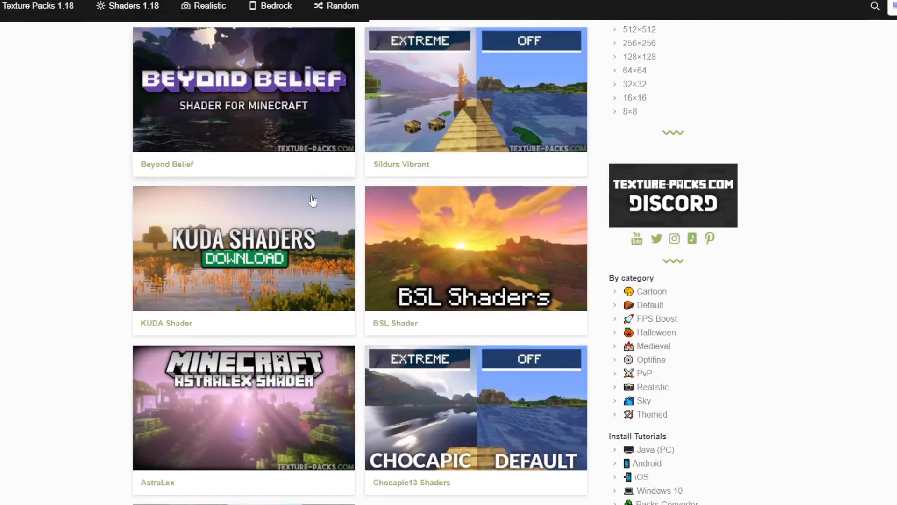
{"action": "scroll", "scroll_direction": "down", "scroll_amount": 3}
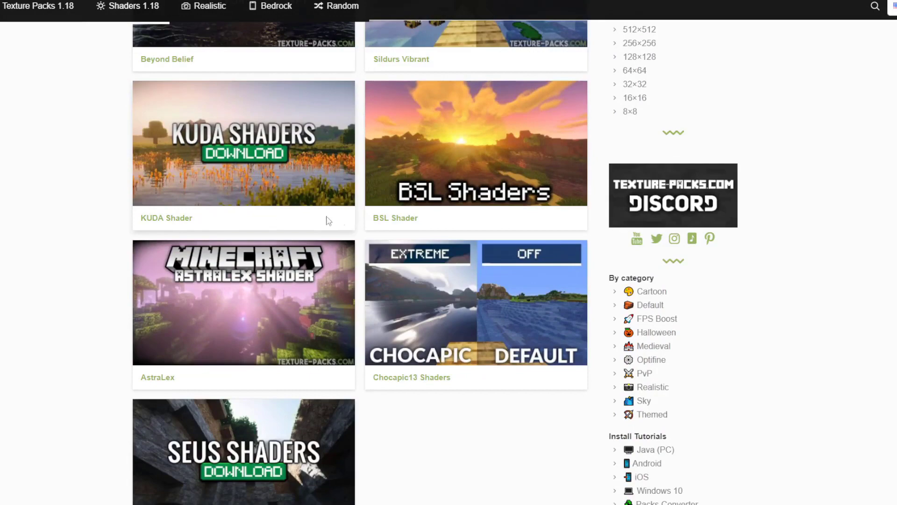
{"action": "left_click", "coordinate": [476, 142]}
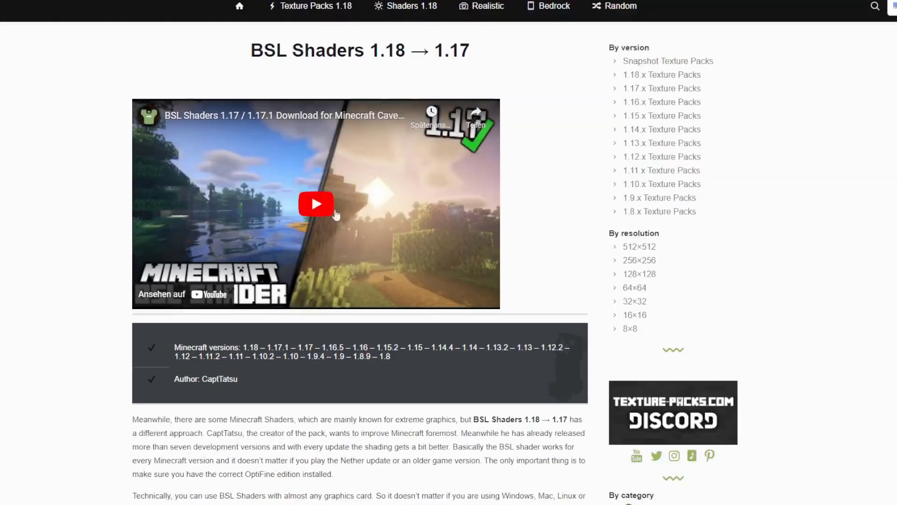
{"action": "scroll", "scroll_direction": "down", "scroll_amount": 3}
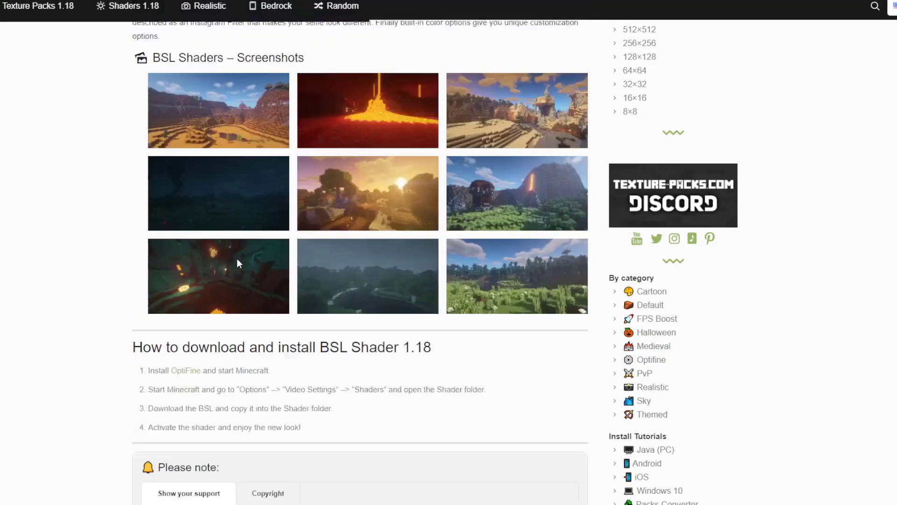
{"action": "scroll", "scroll_direction": "down", "scroll_amount": 3}
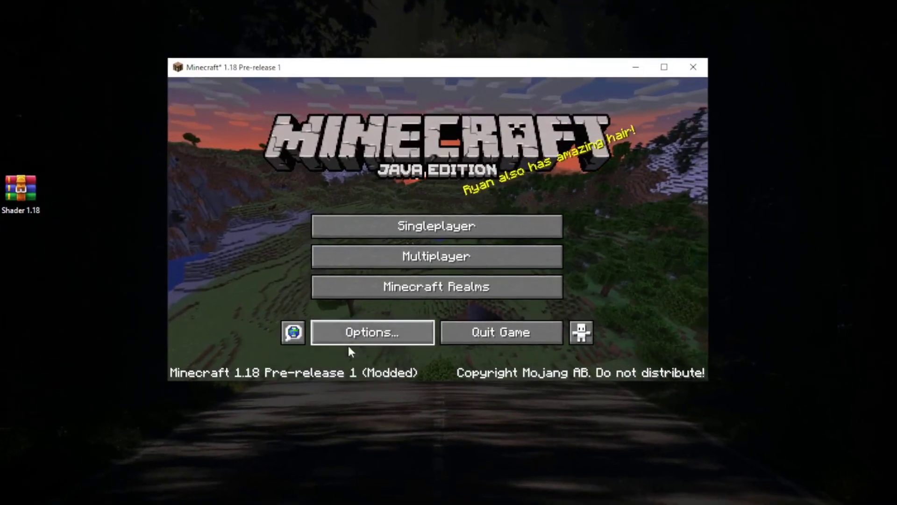
Step: Add Shader 1.18.zip via the Shaders Folder, activate it, and return to the title screen
{"action": "left_click", "coordinate": [372, 331]}
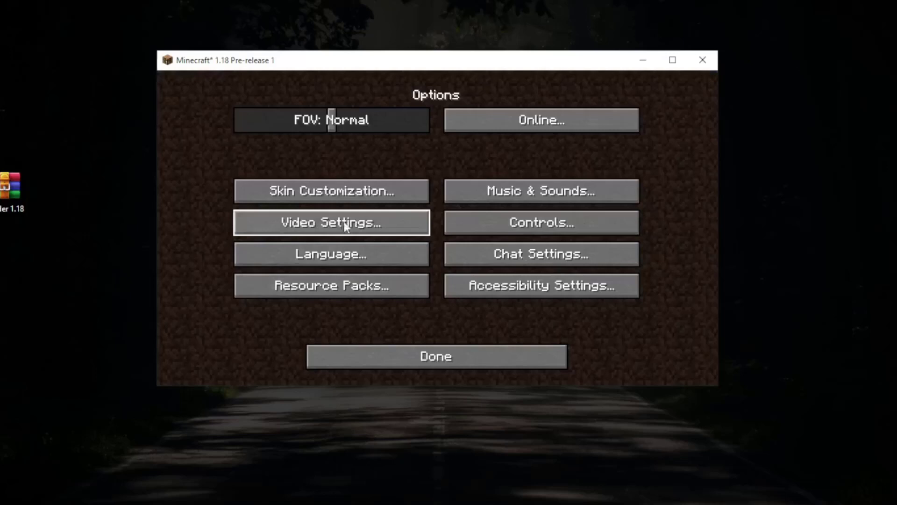
{"action": "left_click", "coordinate": [331, 223]}
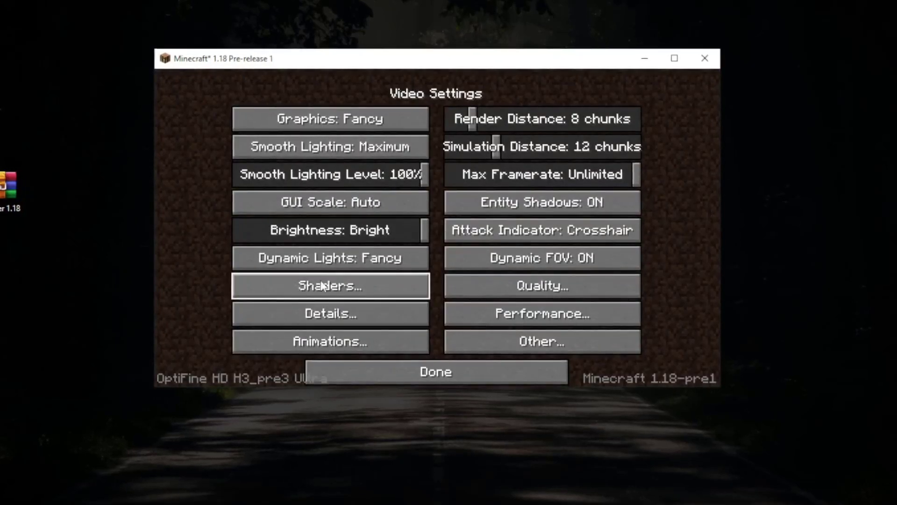
{"action": "left_click", "coordinate": [330, 286]}
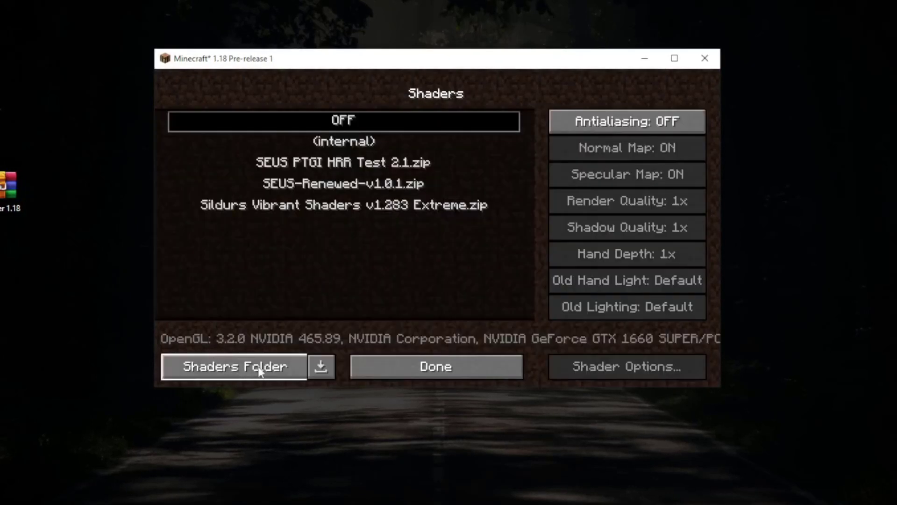
{"action": "left_click", "coordinate": [234, 367]}
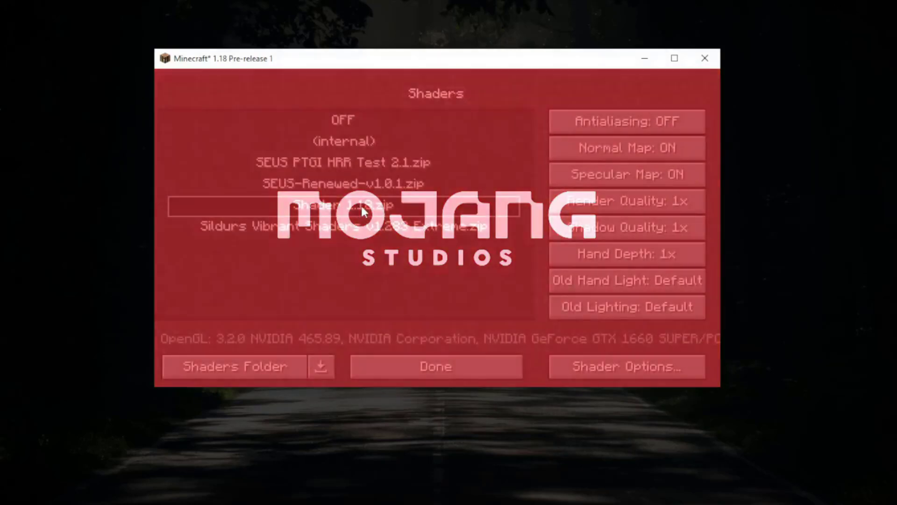
{"action": "left_click", "coordinate": [436, 366]}
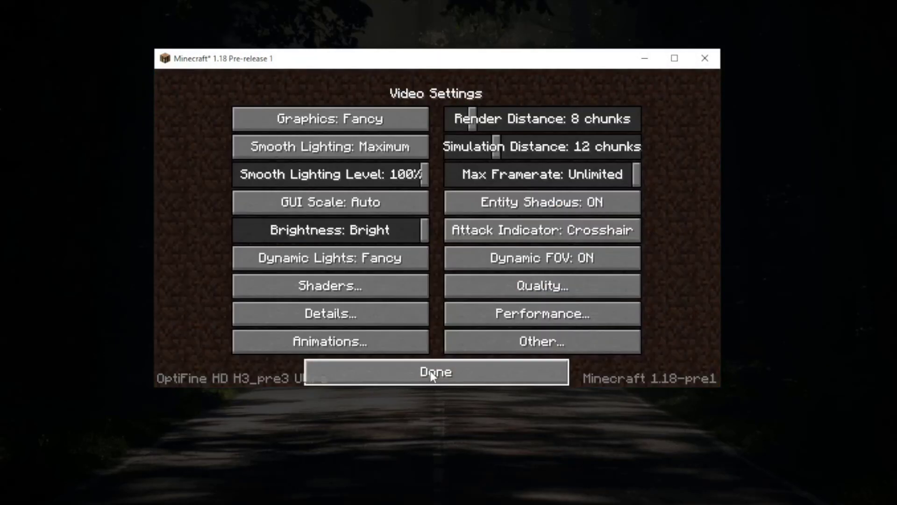
{"action": "left_click", "coordinate": [433, 371]}
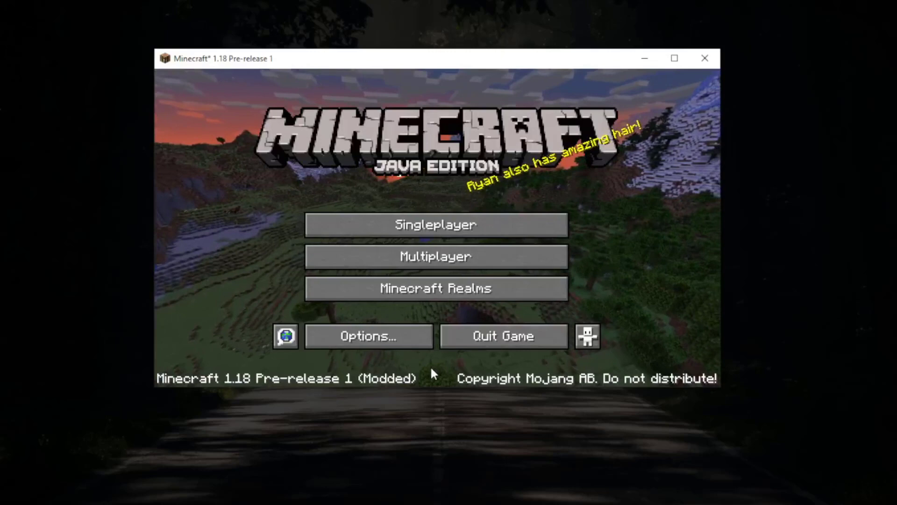